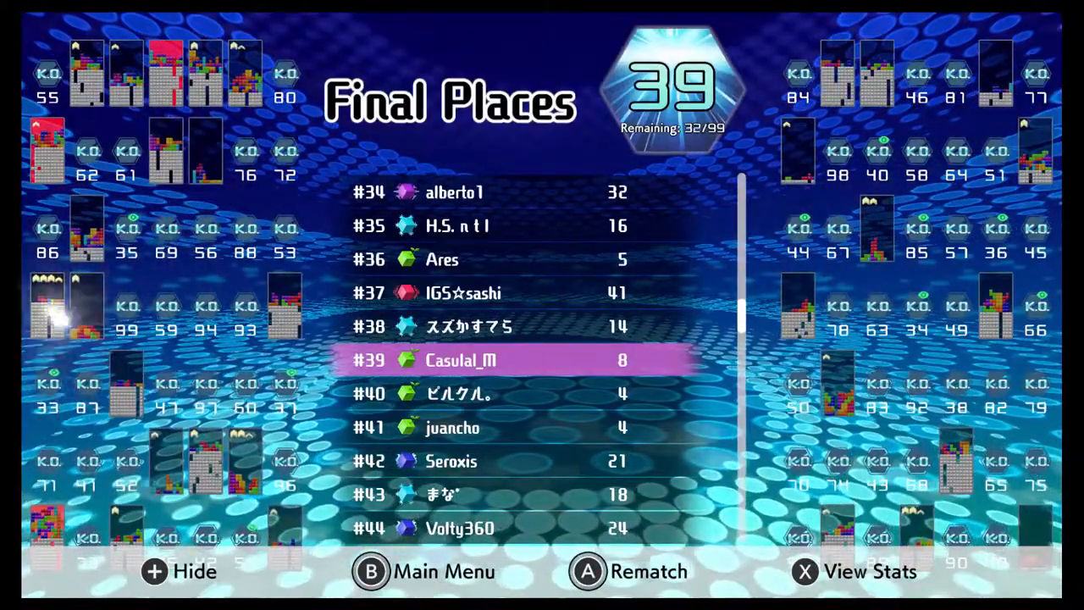
Choose Rematch on the Final Places screen after finishing 39th of 99.
left_click(586, 571)
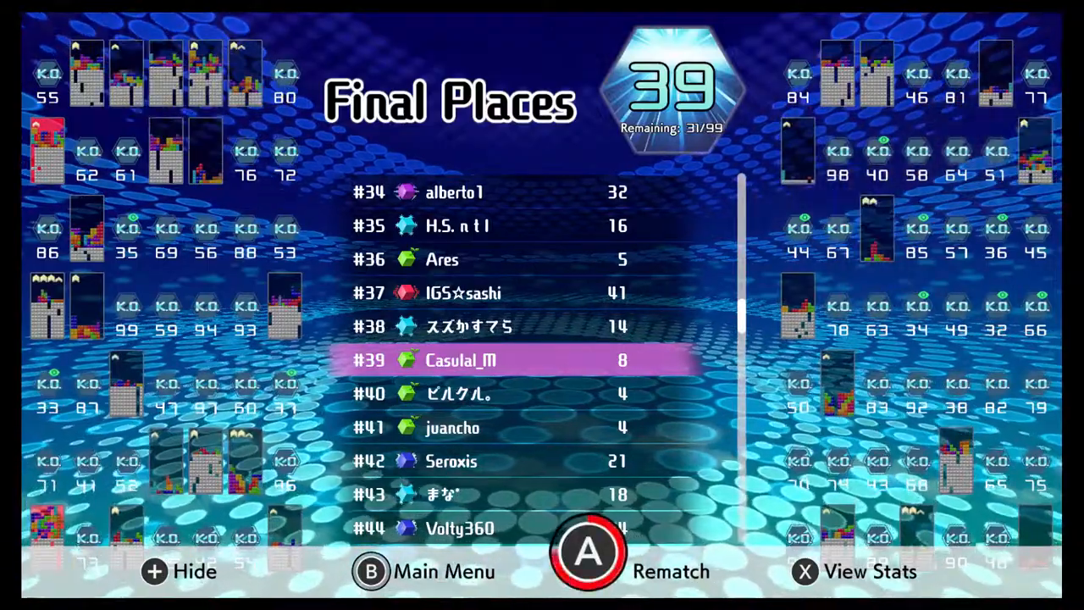
left_click(587, 550)
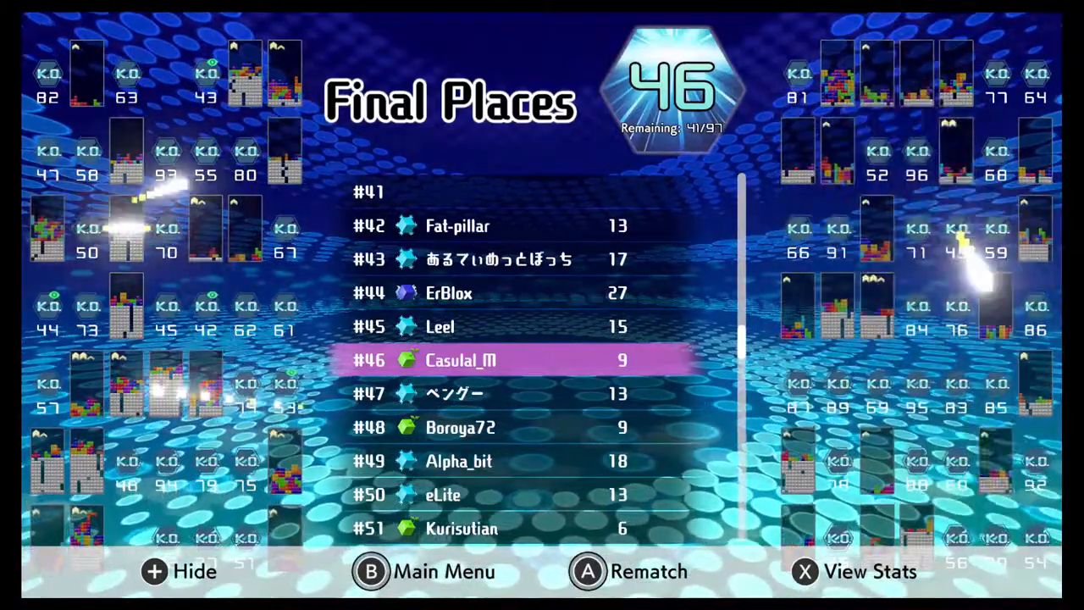
Rematch after placing 46th, play that match, then rematch again after placing #91.
left_click(586, 570)
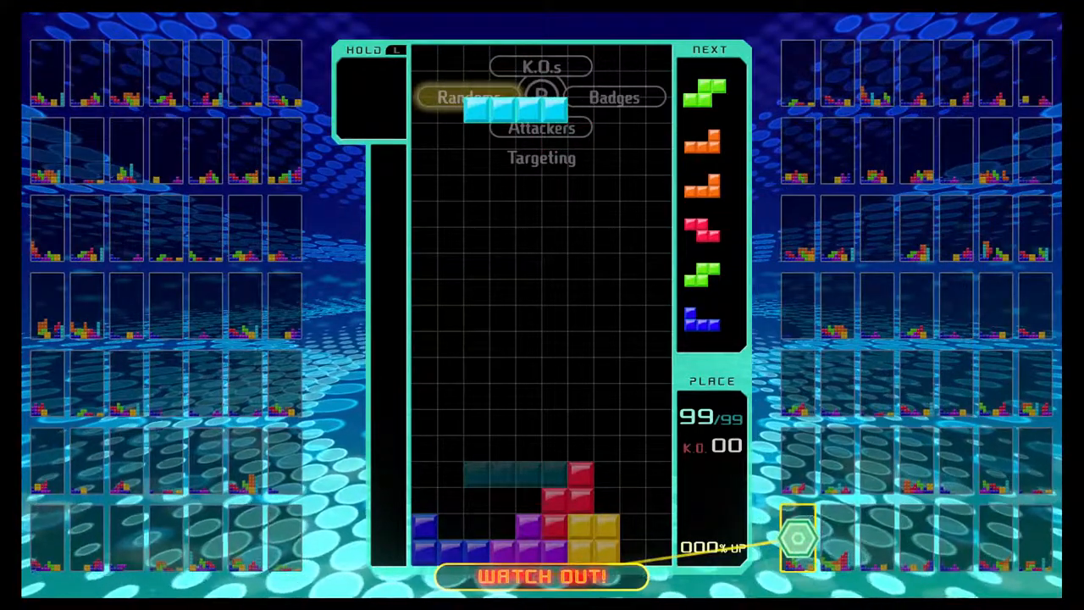
key("space")
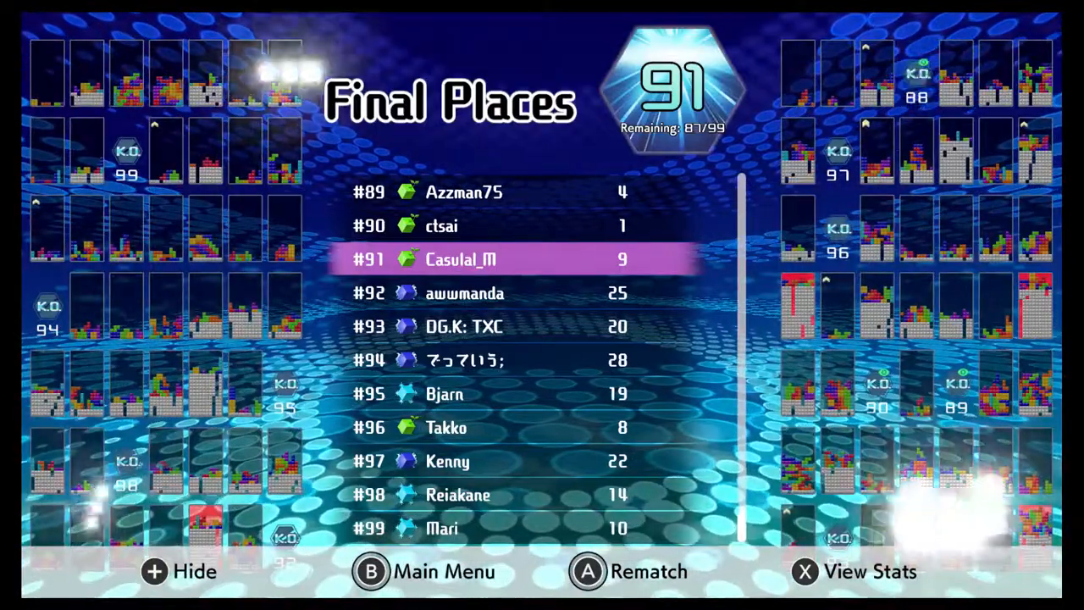
left_click(587, 572)
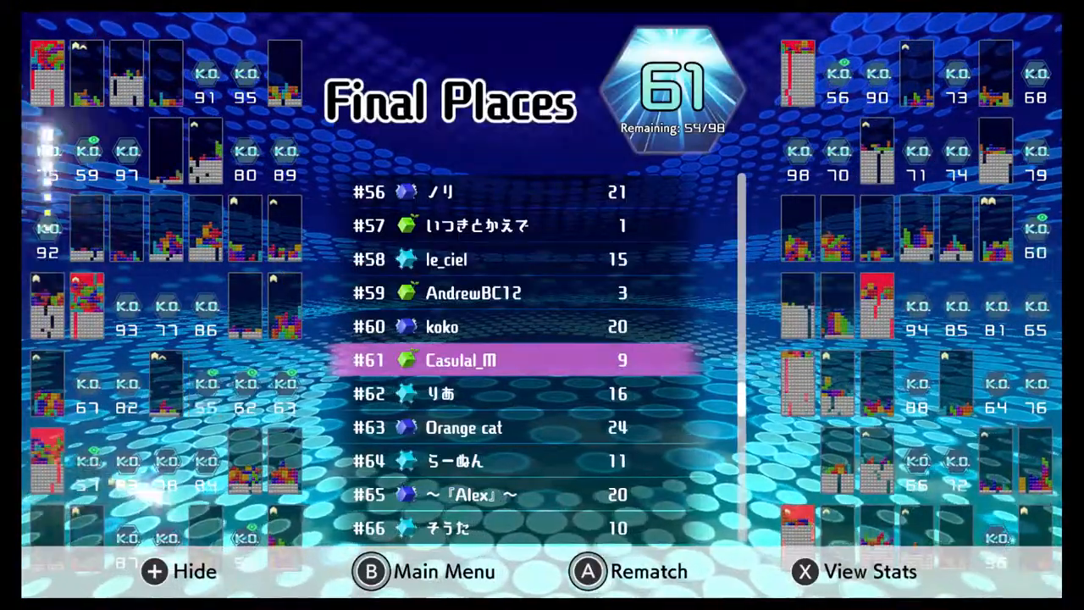
Select Rematch on the #61 Final Places screen to begin matchmaking for a new game.
left_click(587, 571)
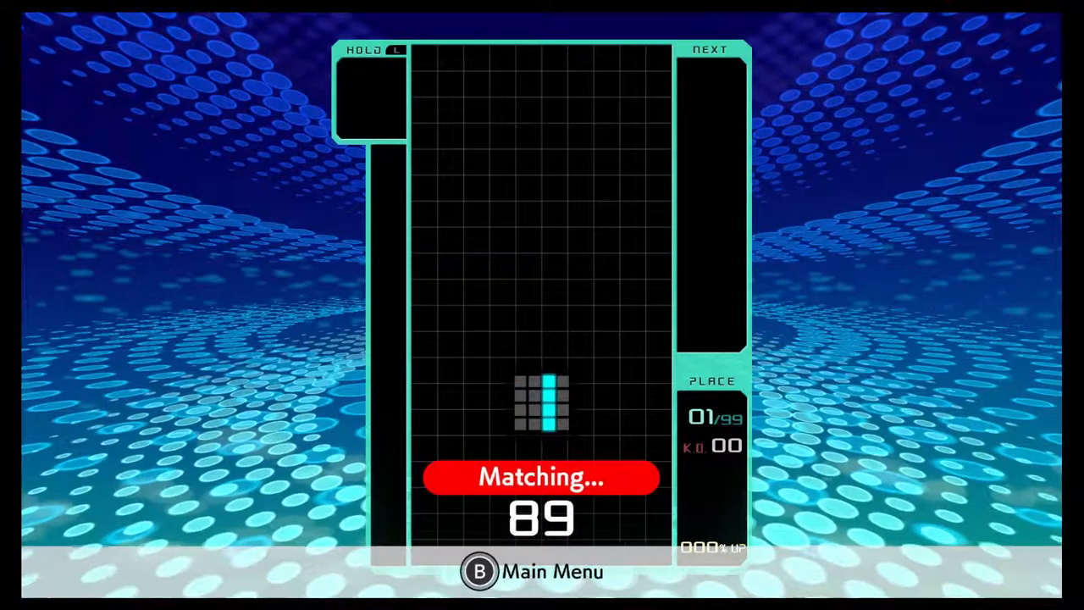